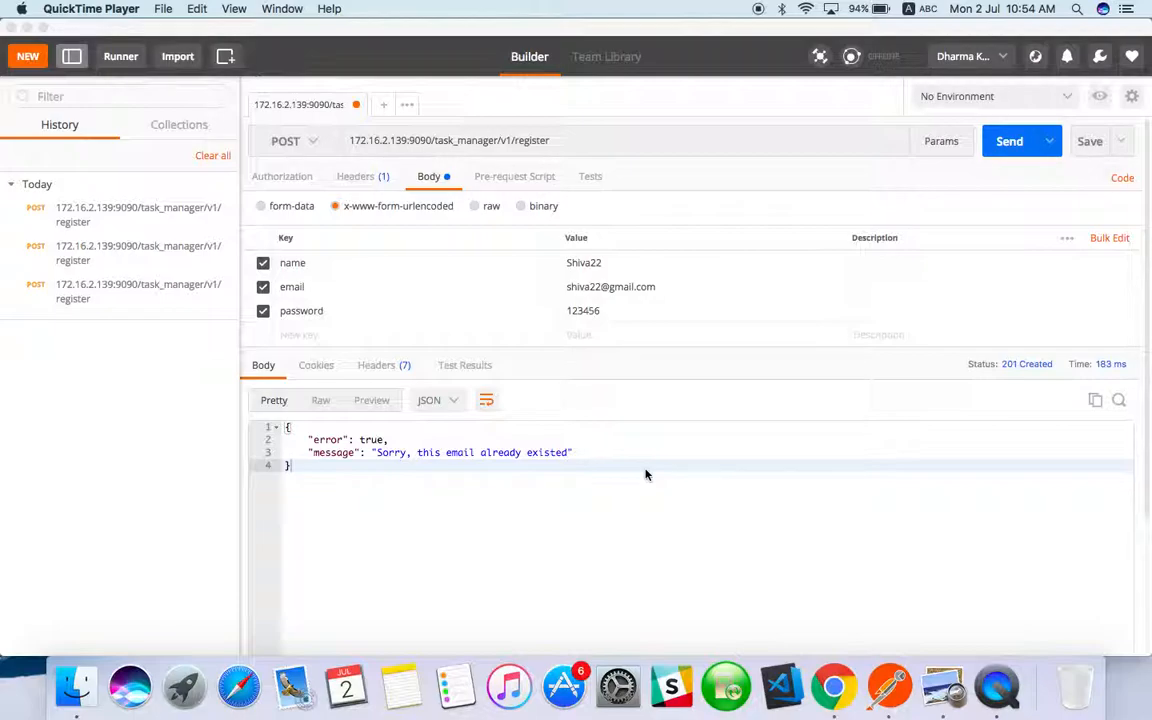
mouse_move(846, 593)
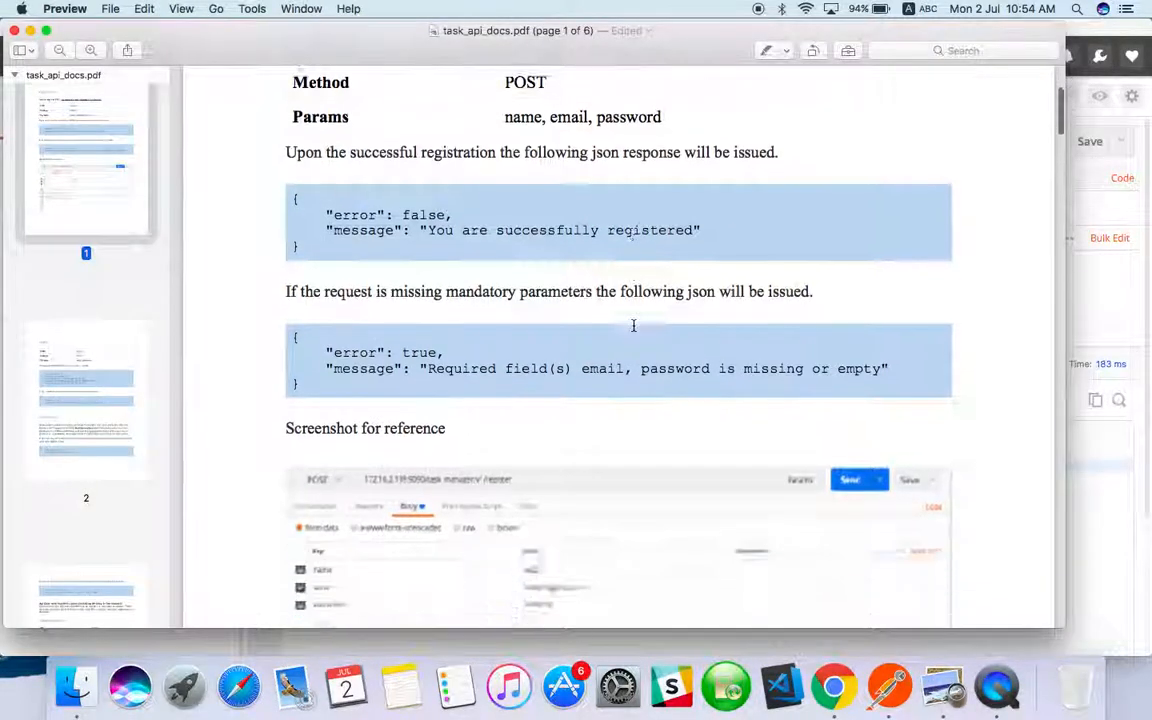
- Scroll the API docs to page 2's Login section, selecting the endpoint path and failure JSON
scroll(down, 3)
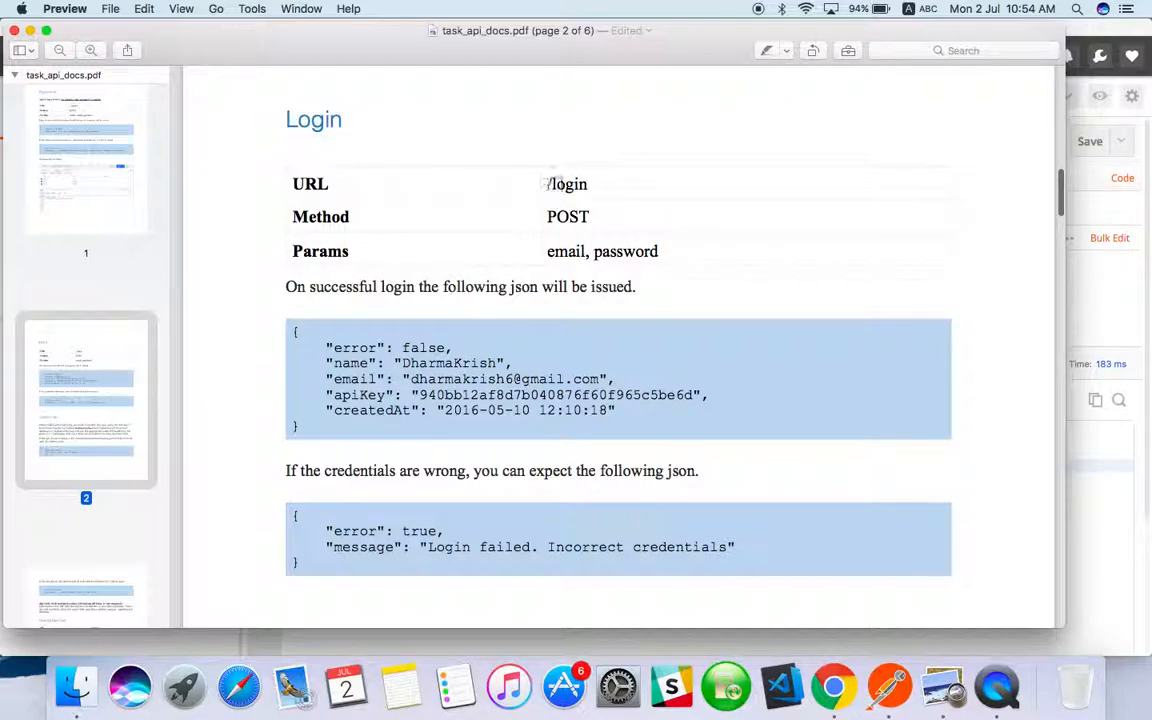
double_click(567, 216)
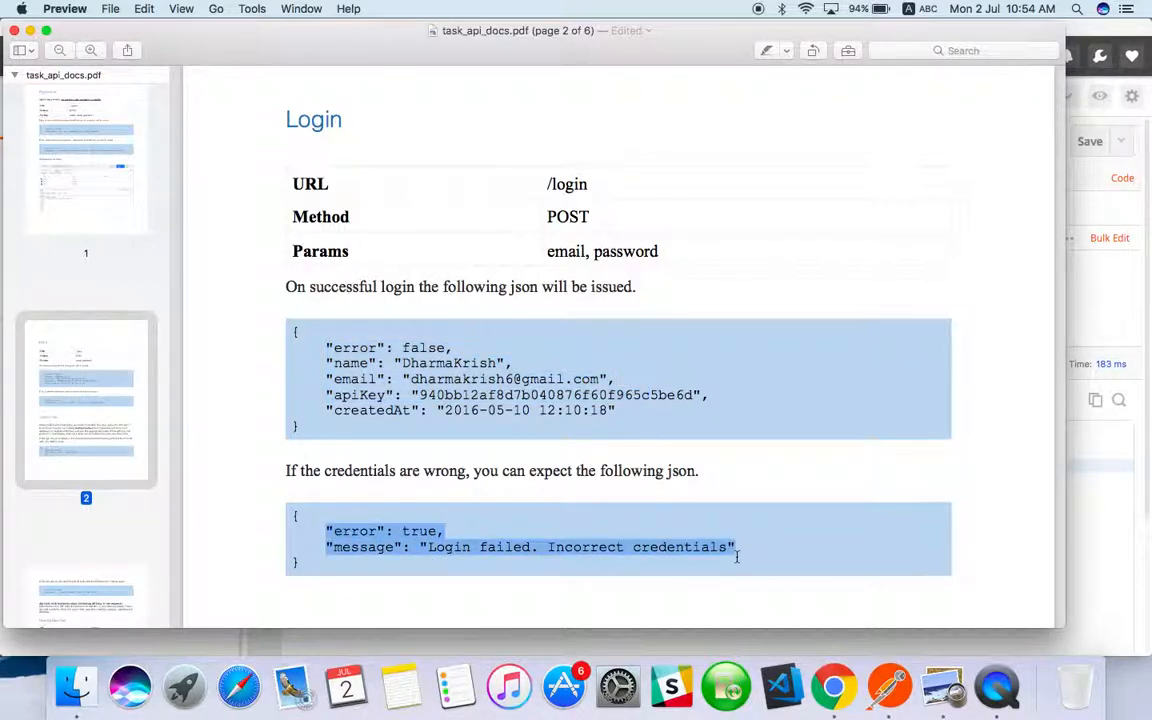
scroll(down, 3)
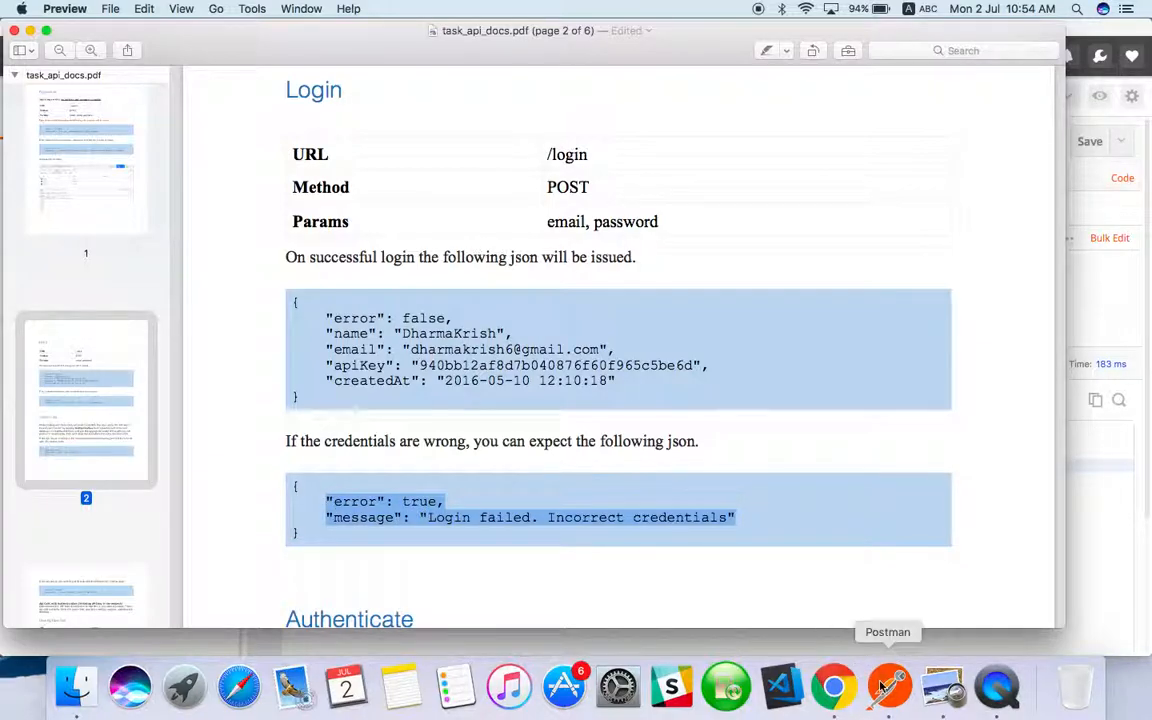
- Start a new Postman request with the task_manager/v1/login URL
click(887, 686)
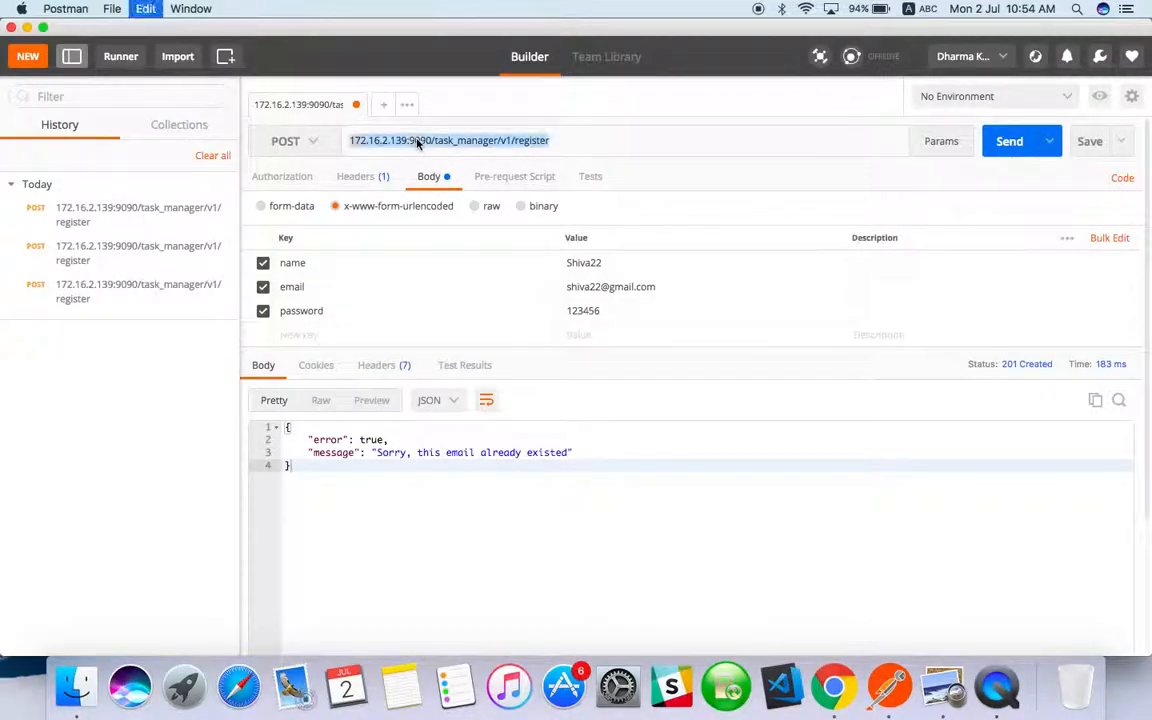
click(506, 104)
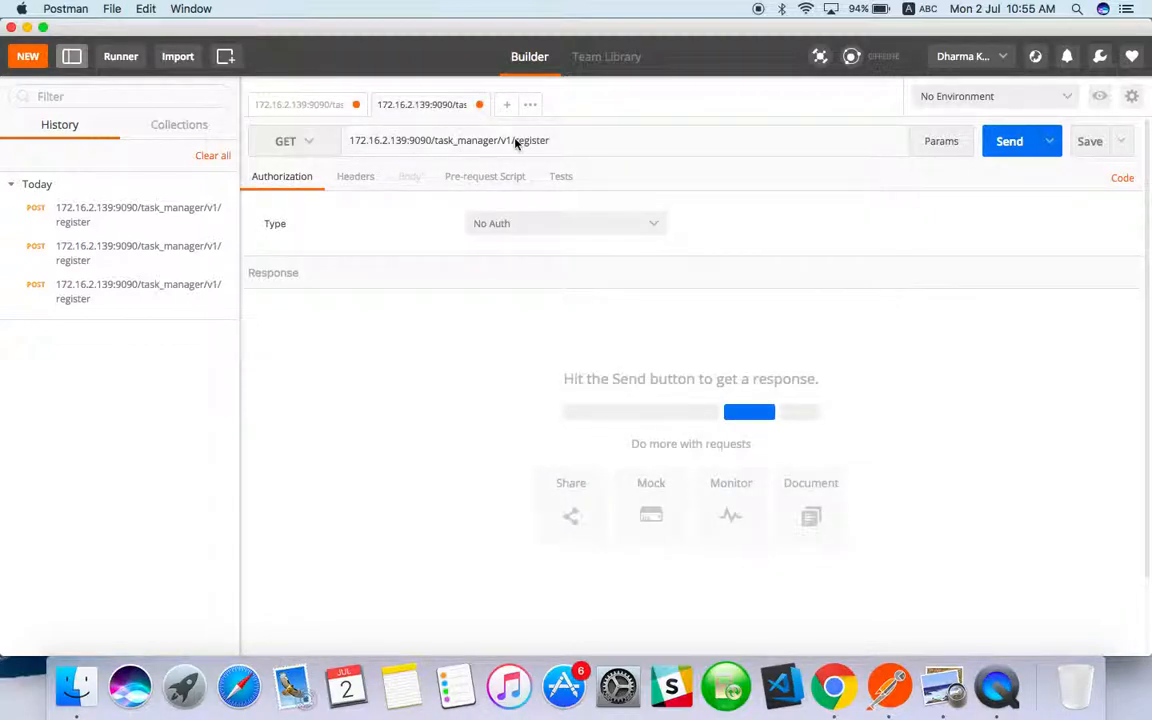
text(login)
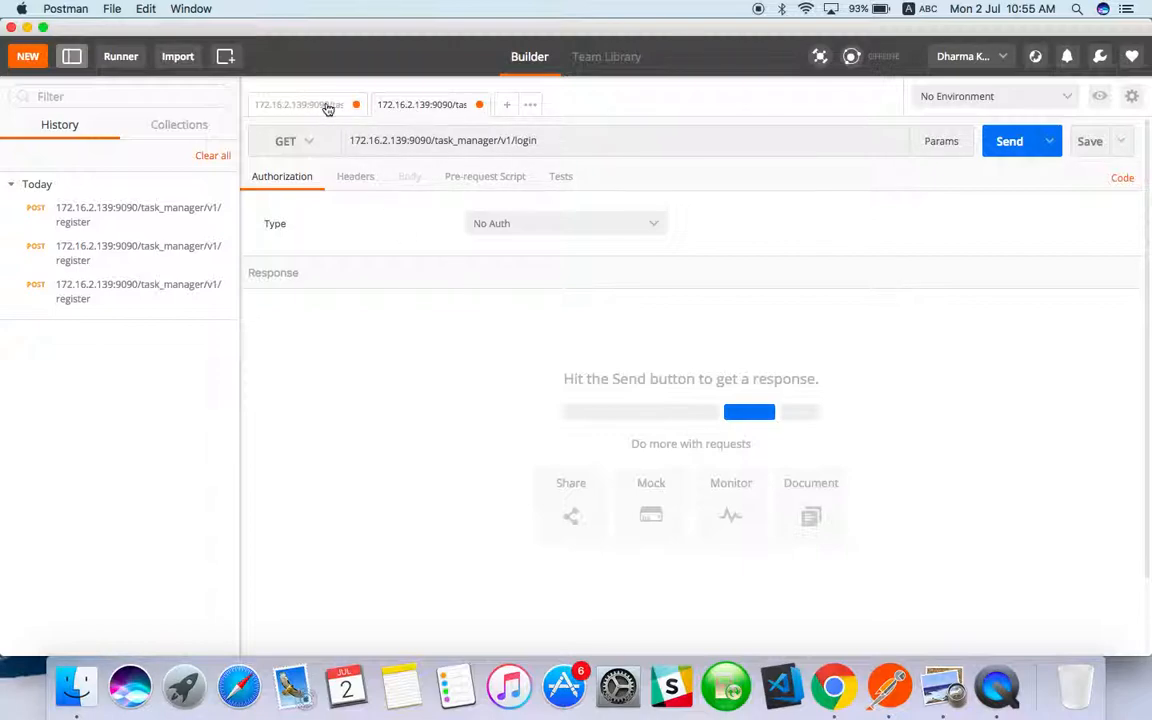
click(583, 140)
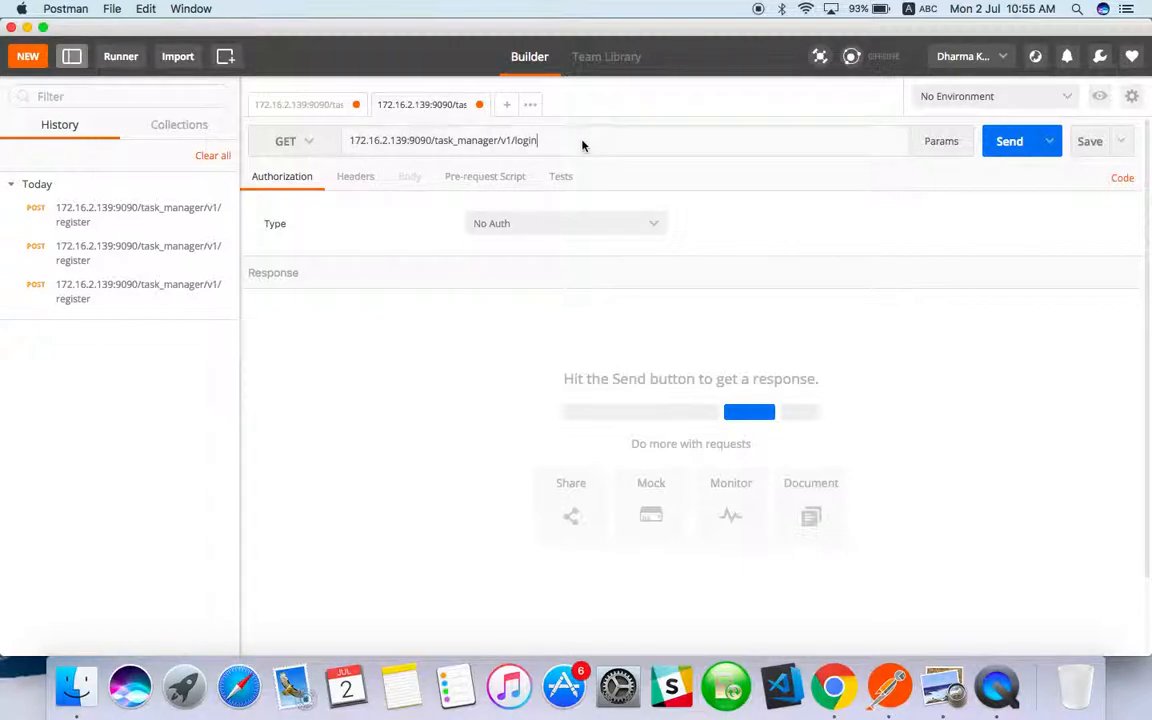
- Make the request POST with email and password form-data keys
click(290, 140)
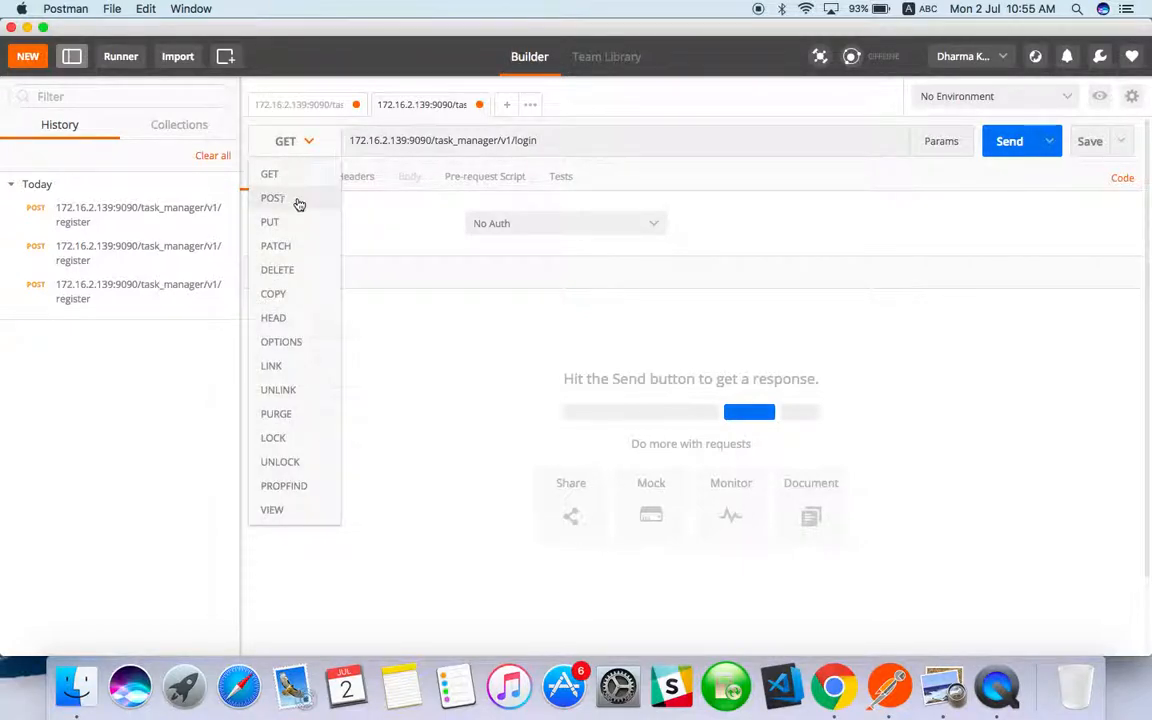
click(271, 198)
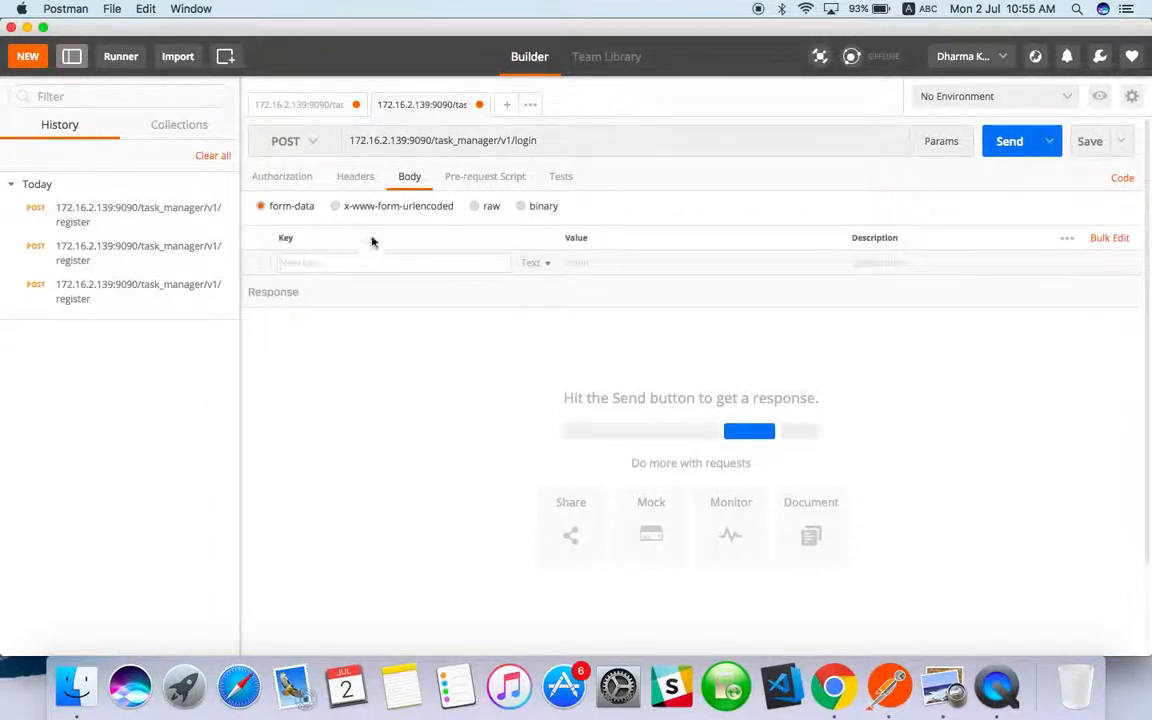
text(email)
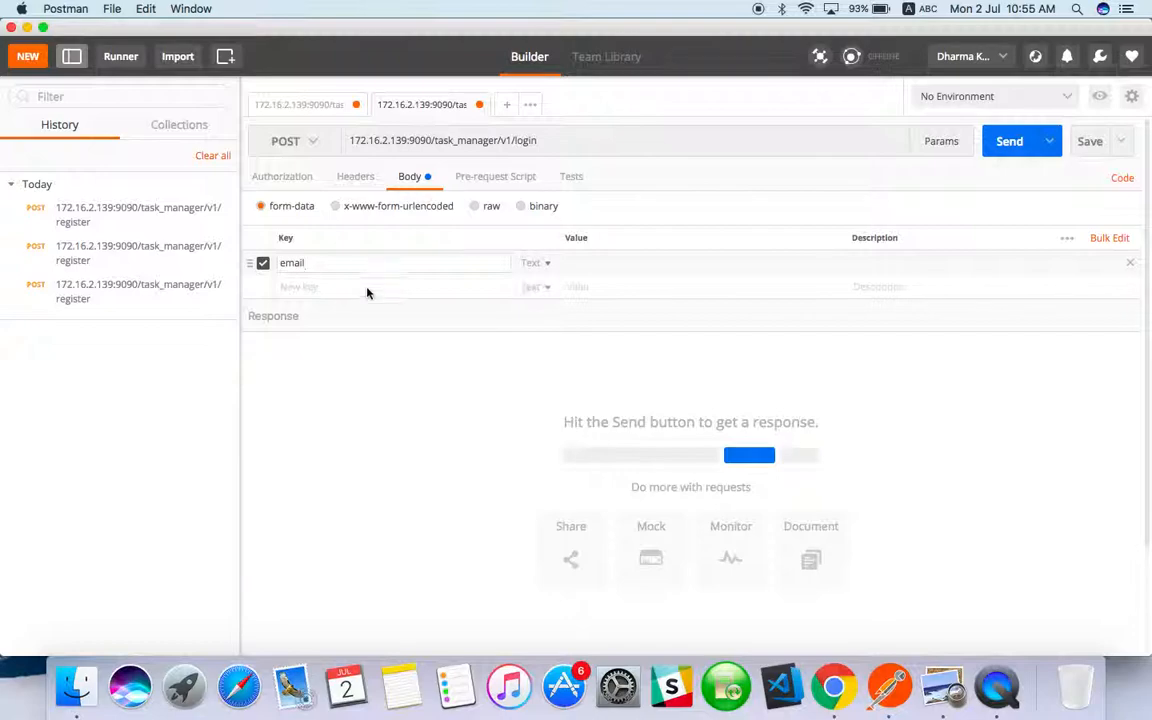
text(ps)
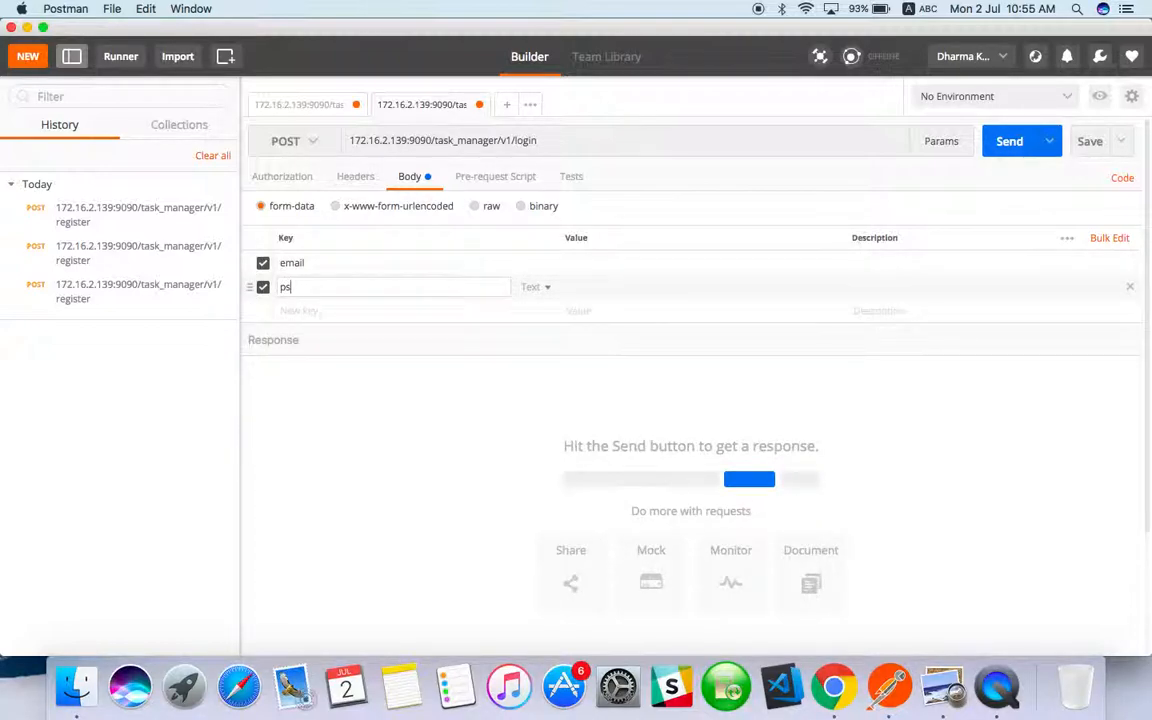
text(assword)
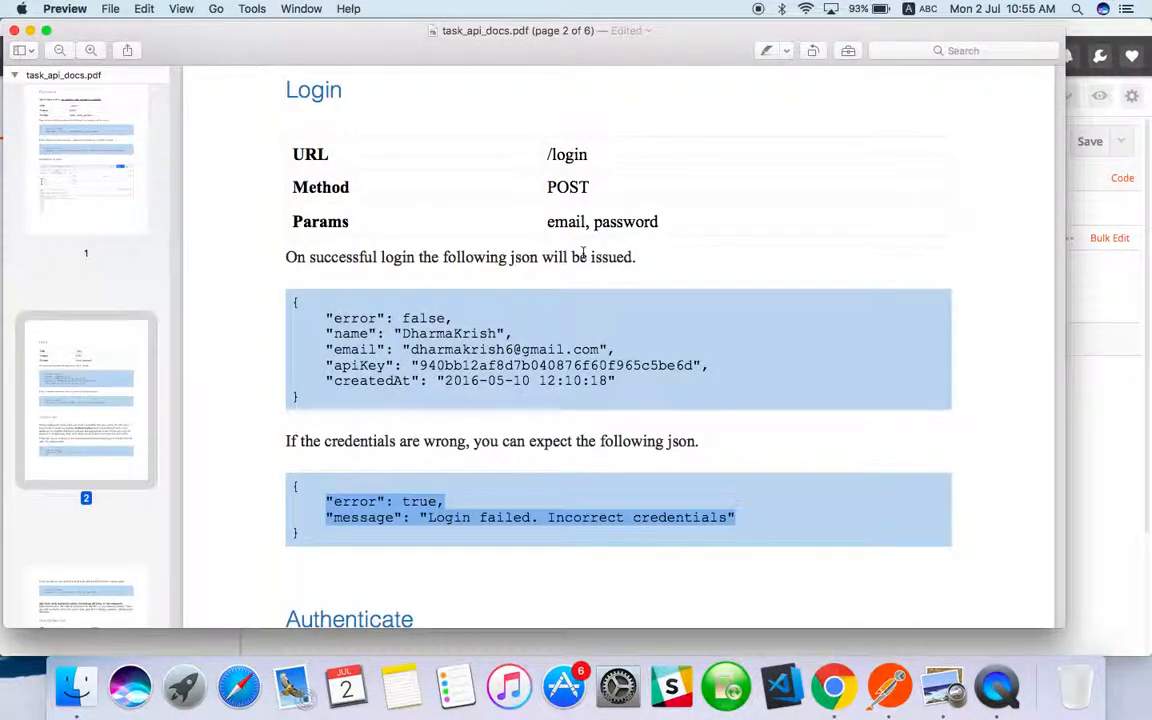
- Select 'password' in the Login Params row and scroll the docs
double_click(626, 221)
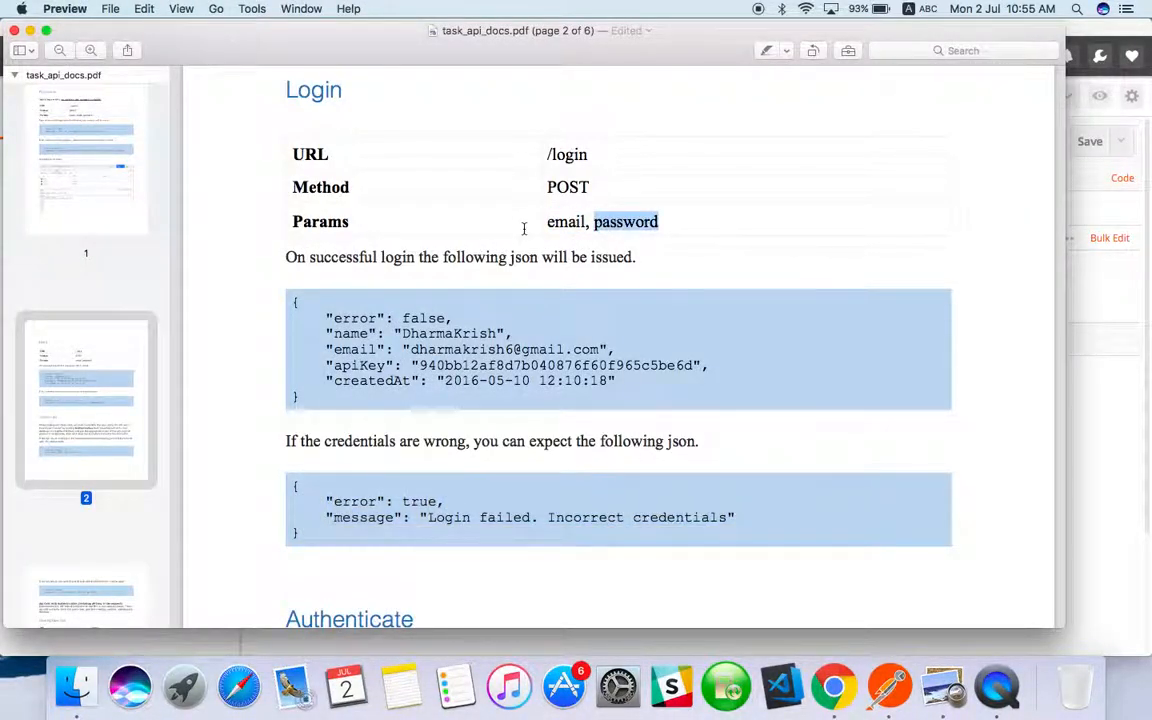
scroll(down, 3)
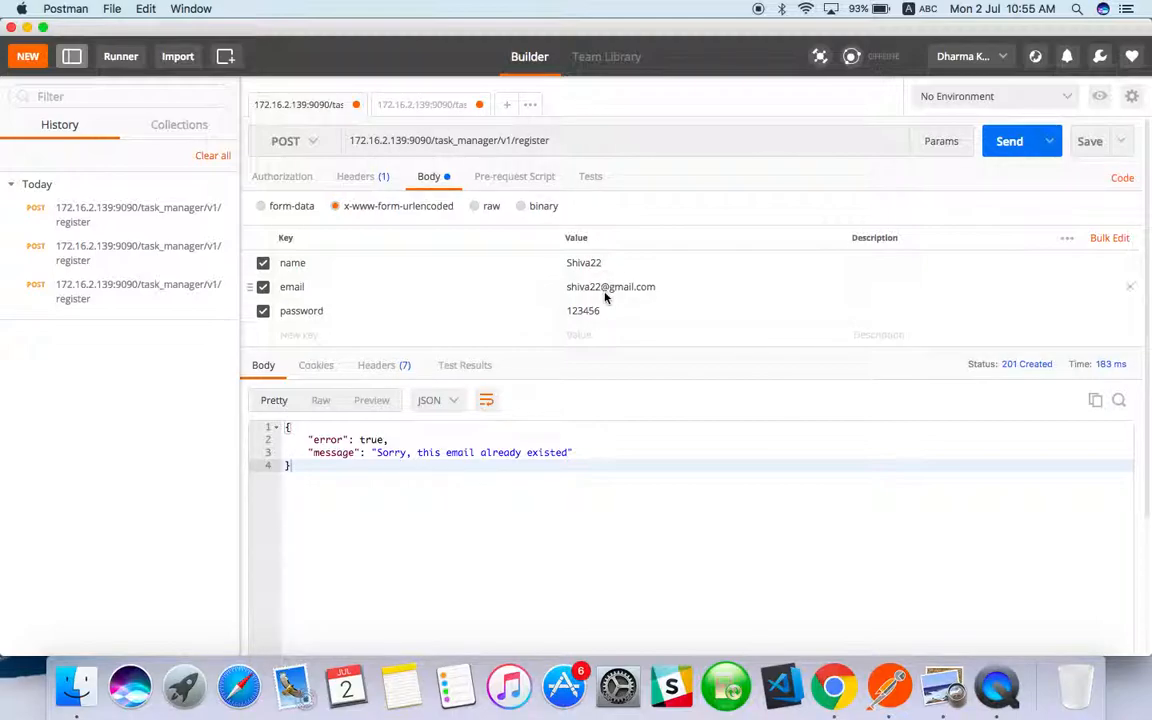
double_click(610, 287)
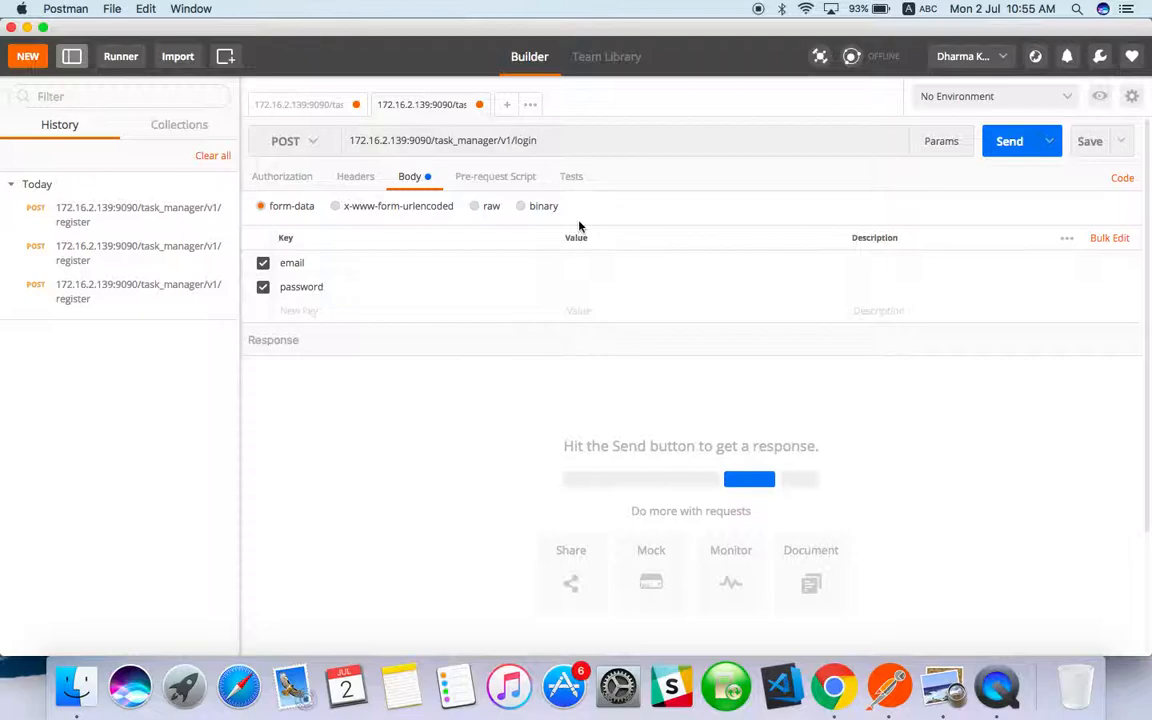
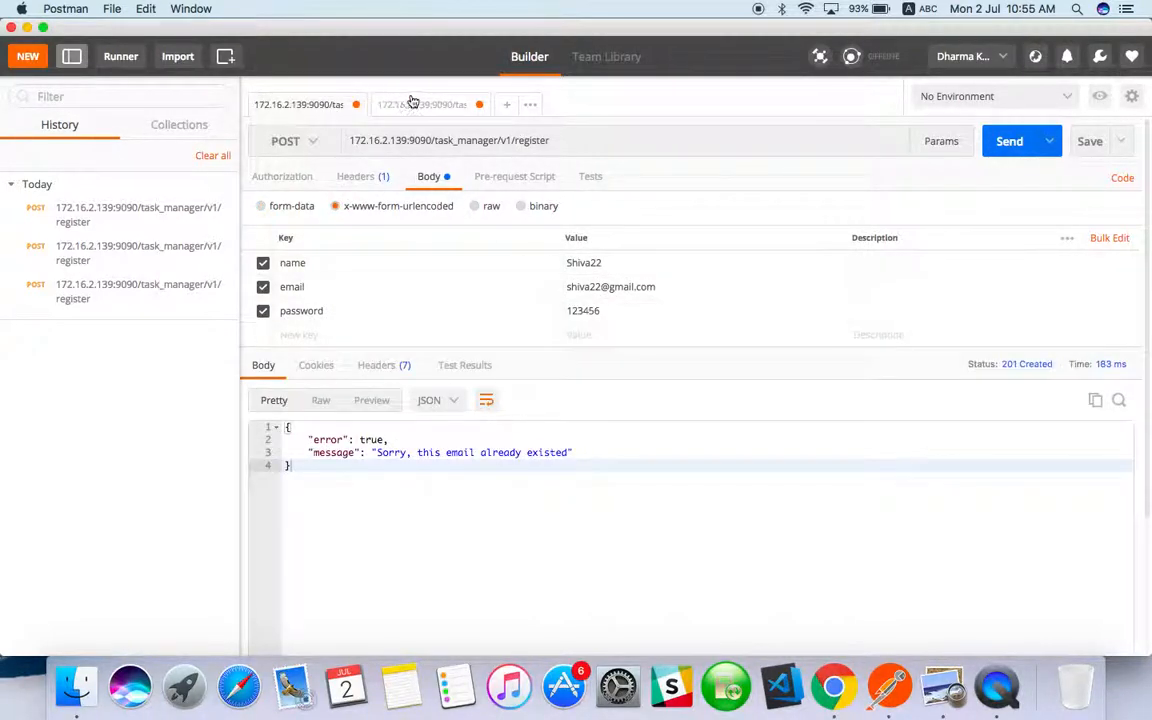
click(426, 104)
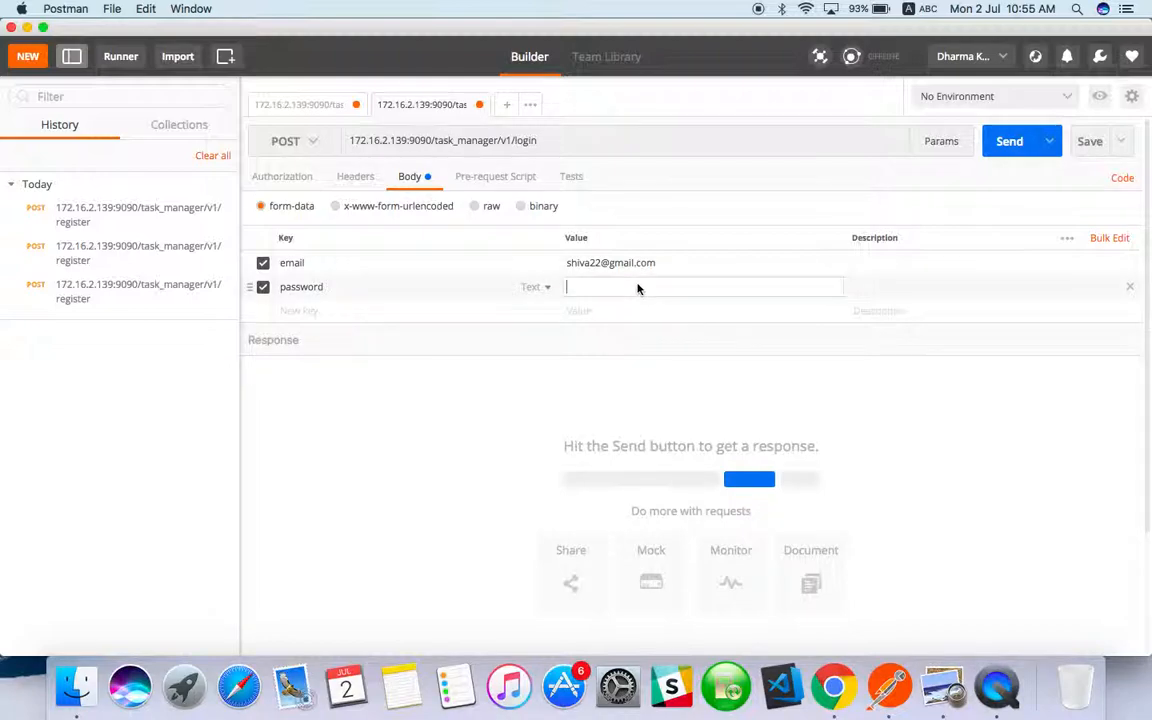
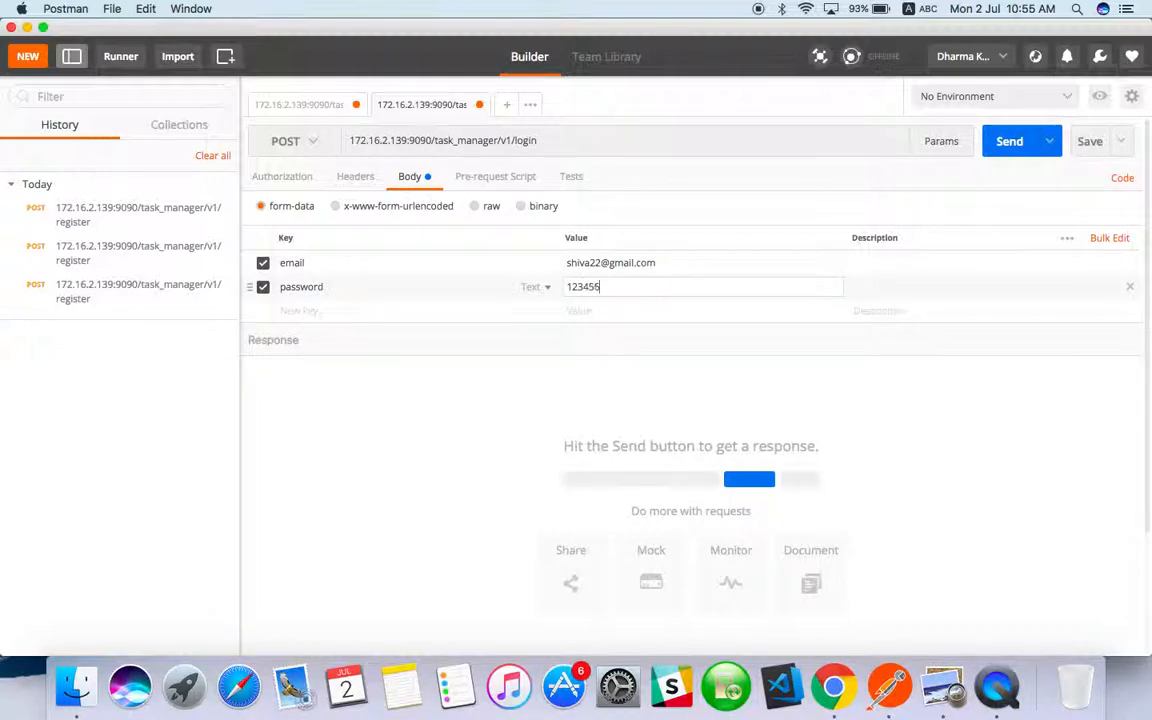
click(1009, 141)
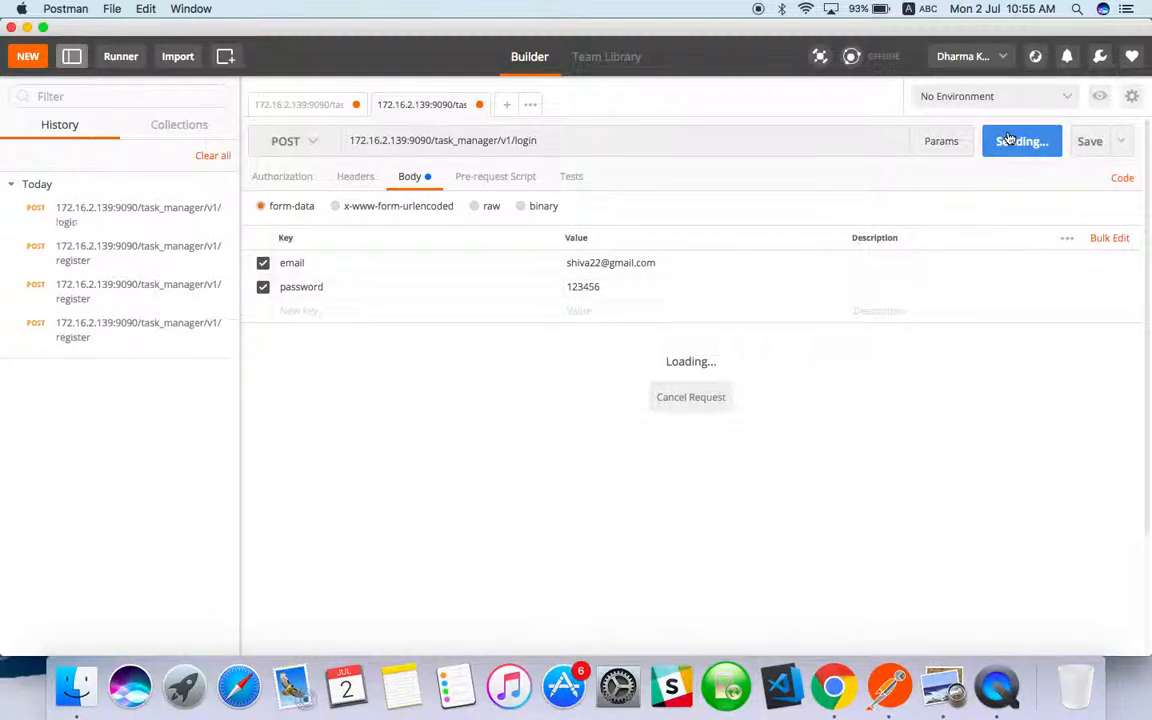
click(1018, 140)
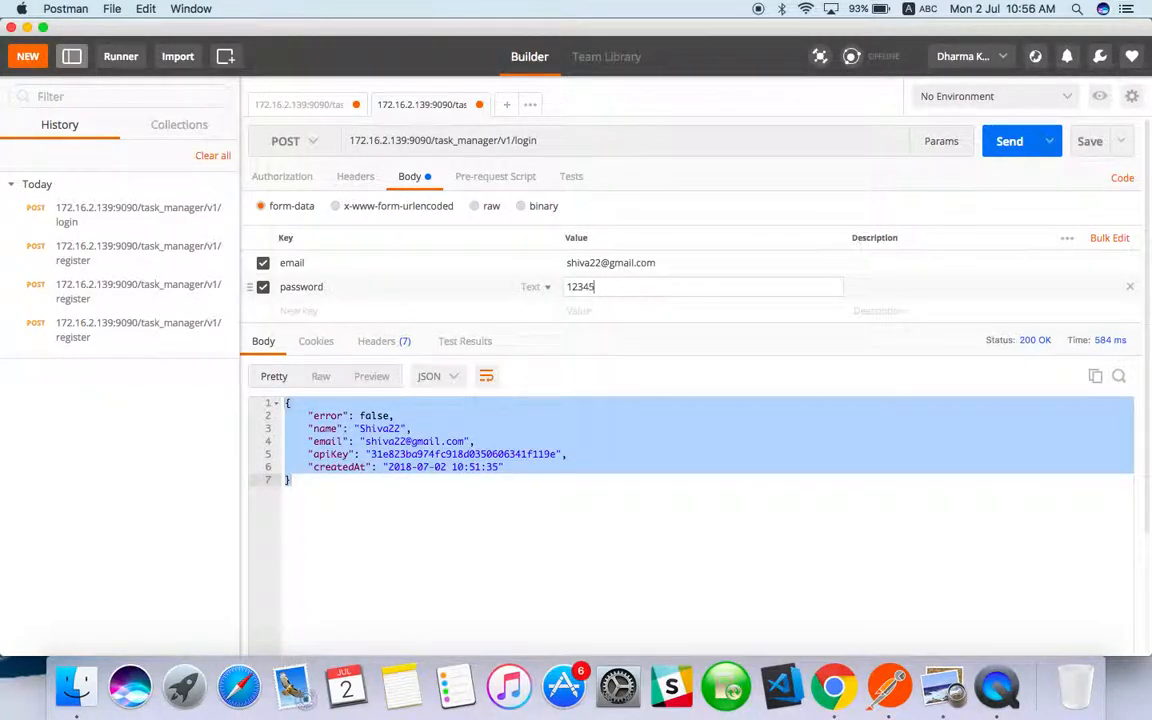
click(1009, 140)
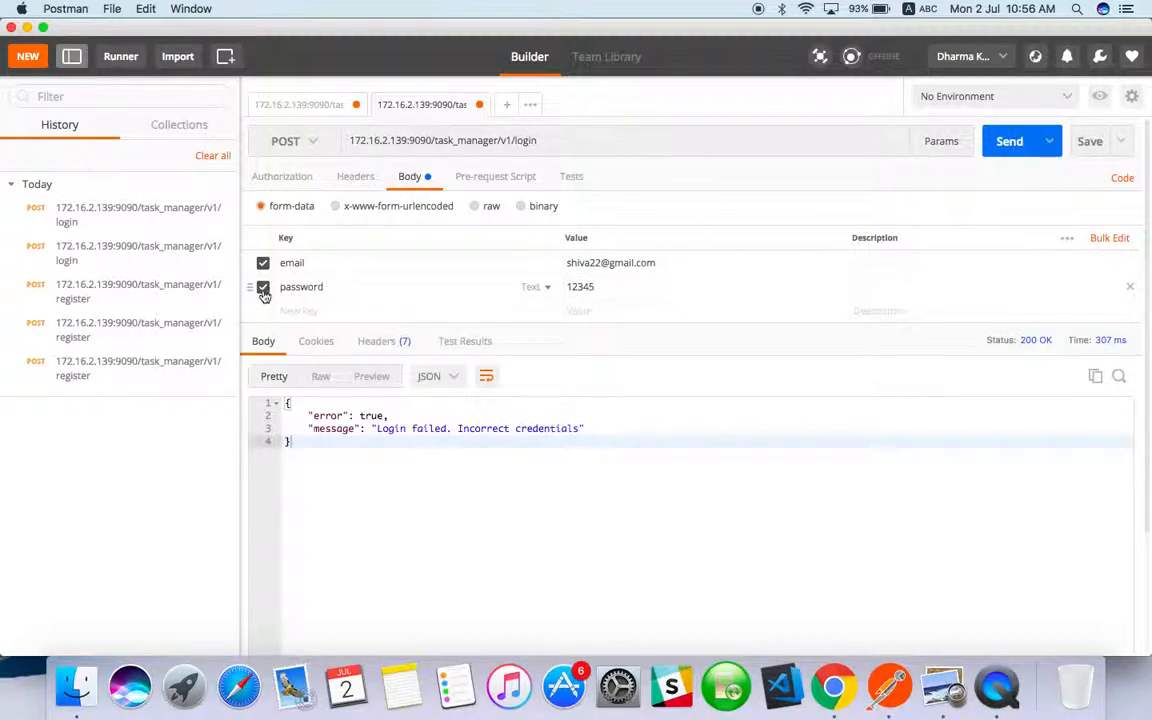
click(263, 287)
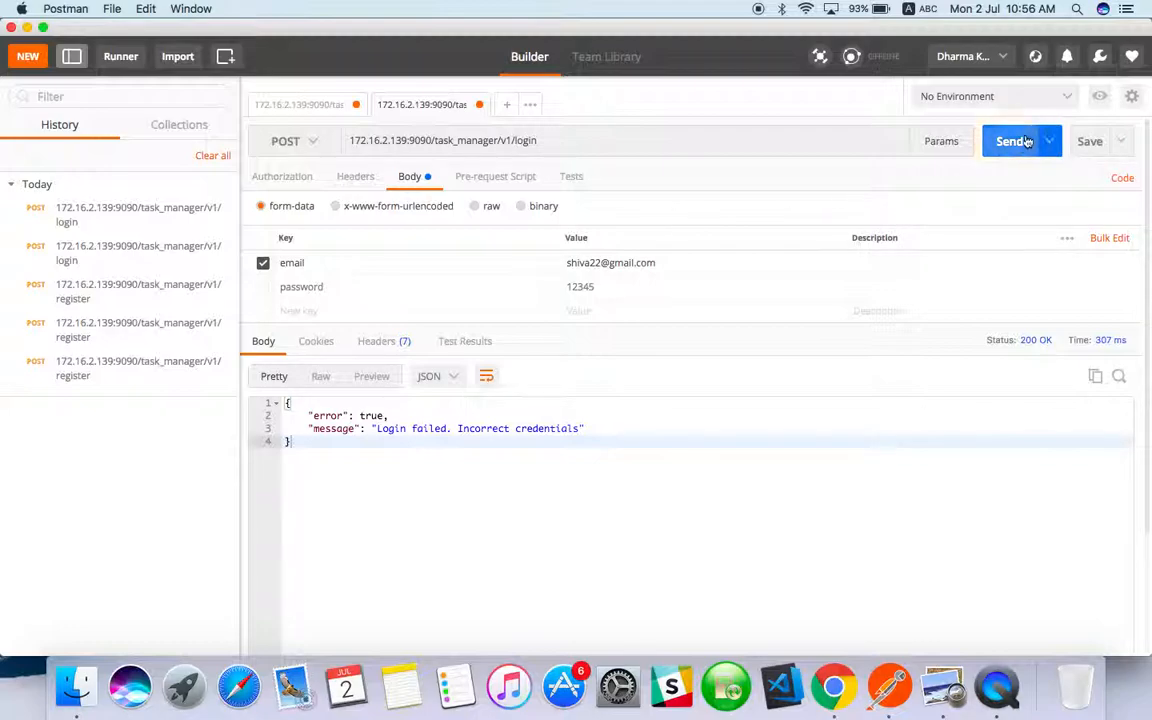
click(1008, 141)
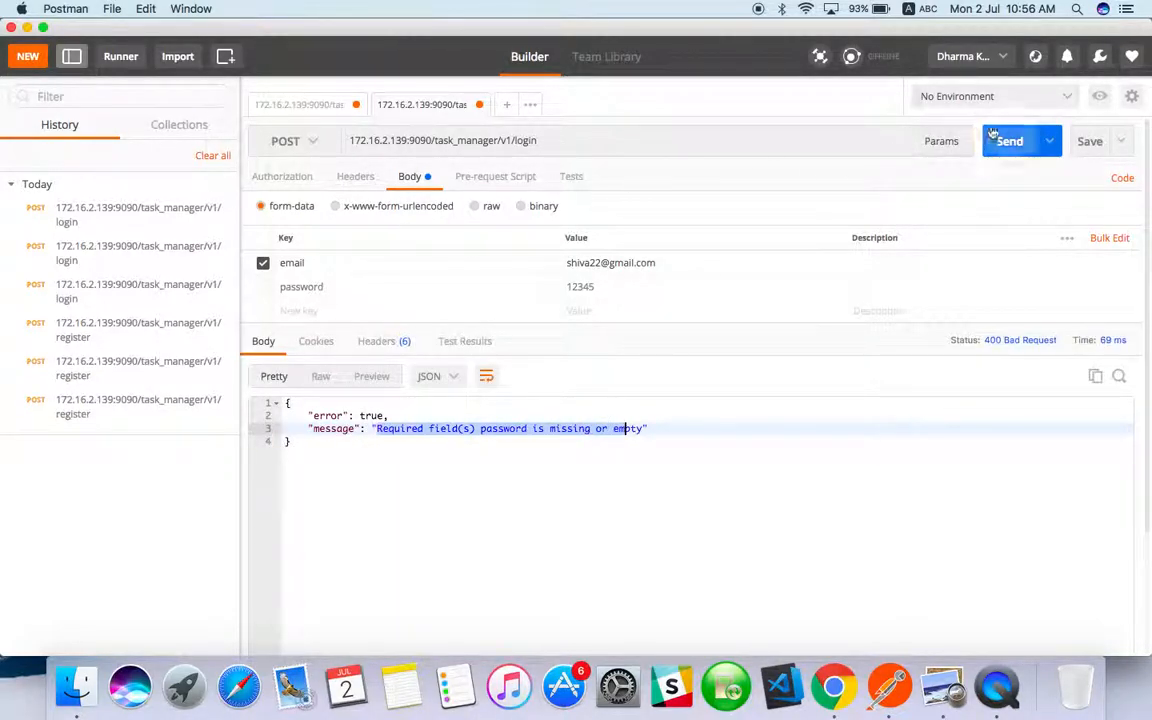
mouse_move(783, 42)
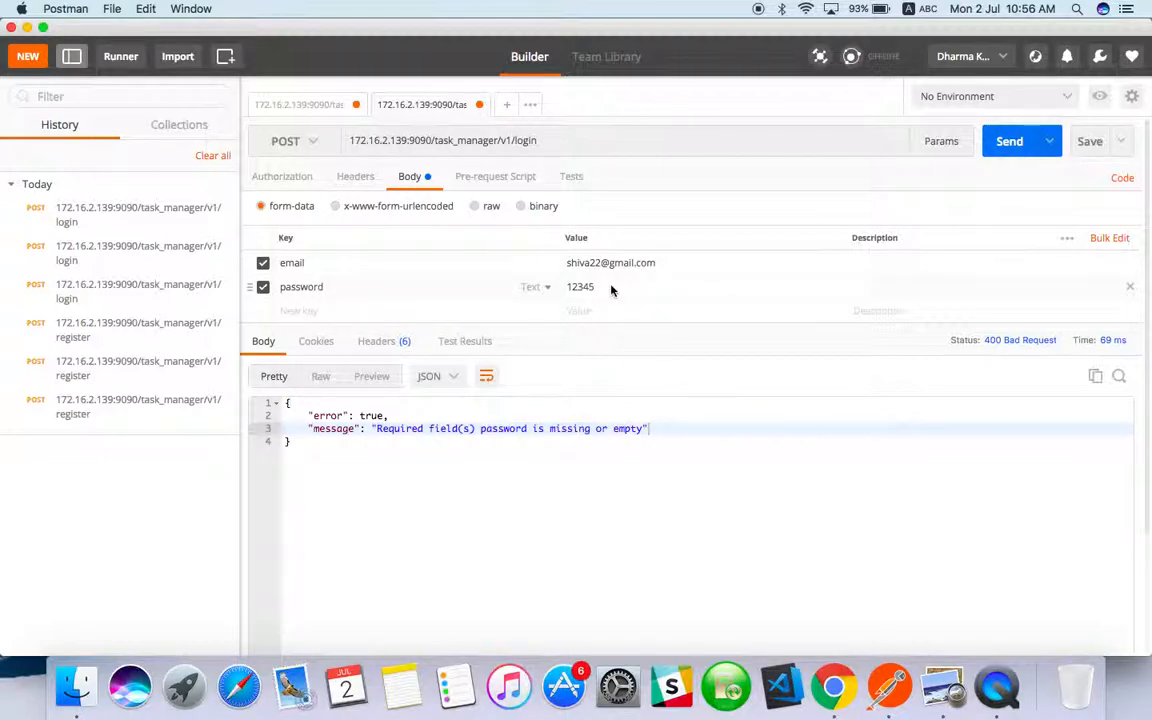
click(1010, 141)
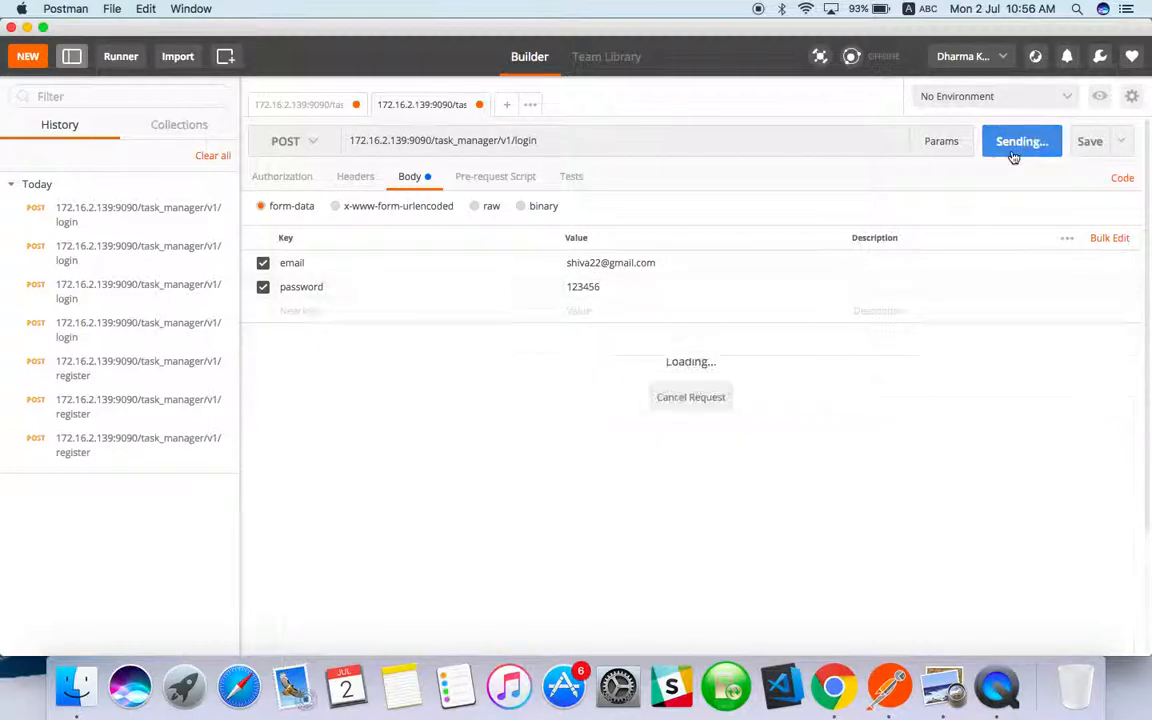
click(1022, 141)
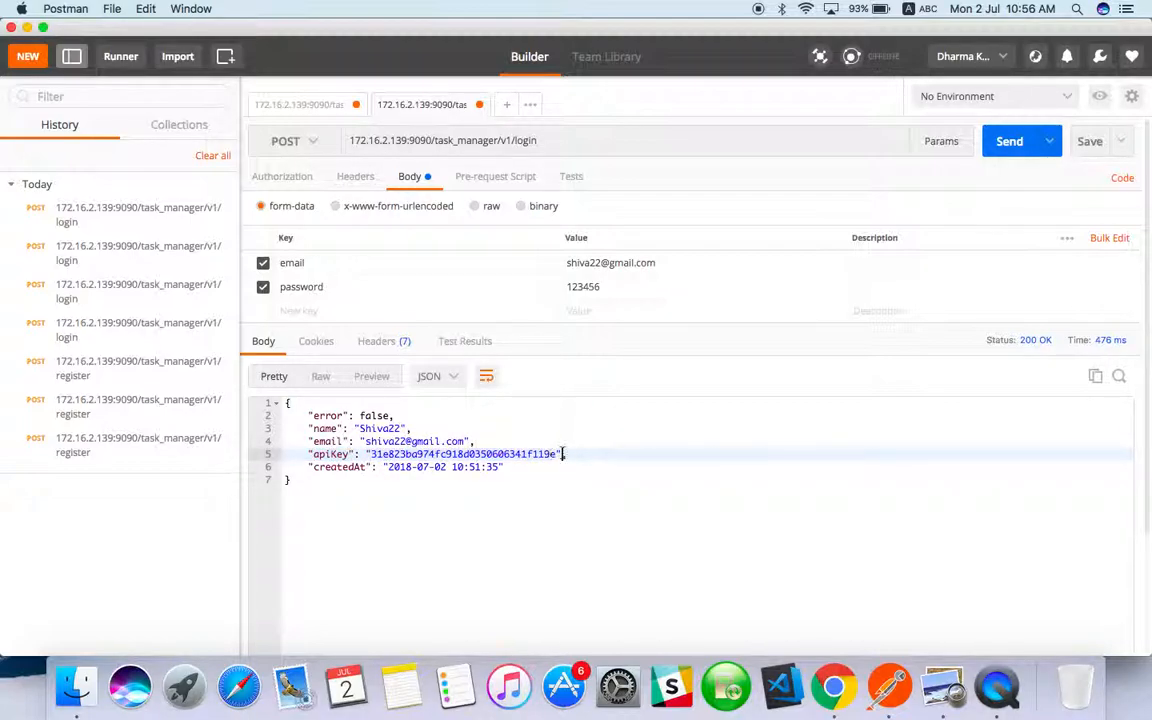
double_click(465, 454)
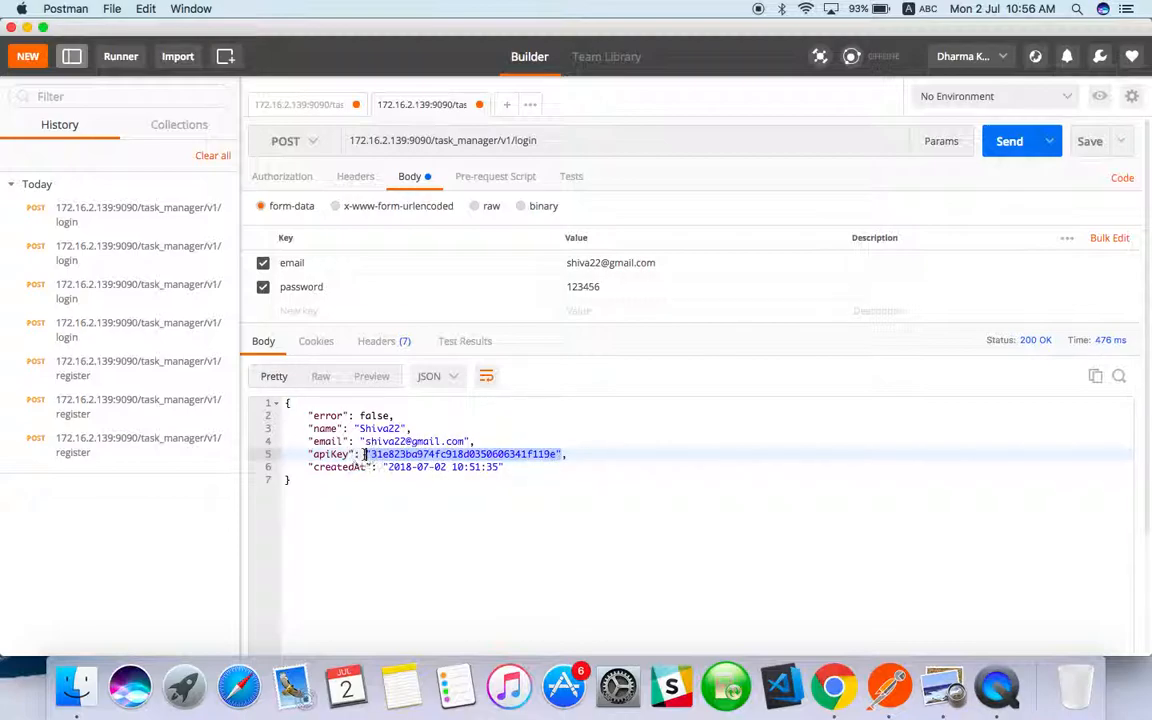